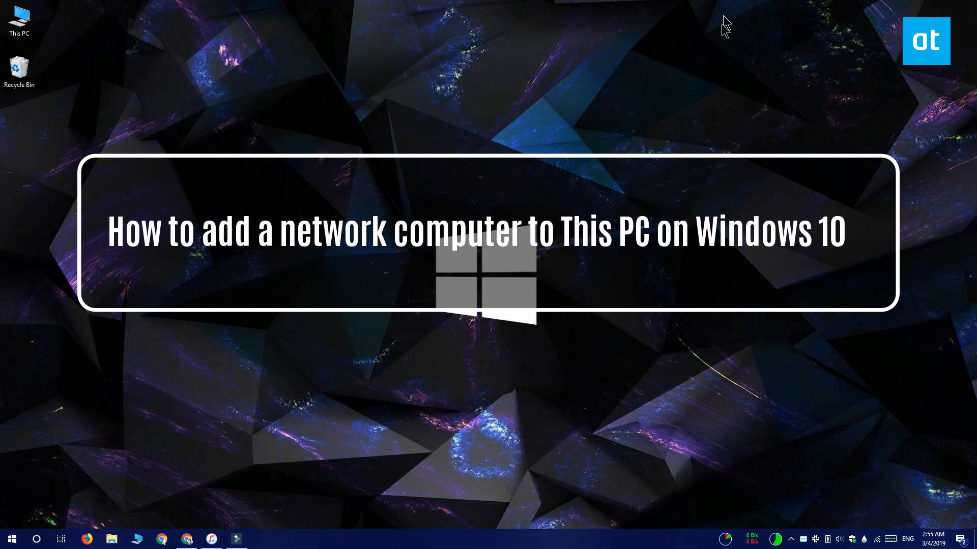
mouse_move(528, 329)
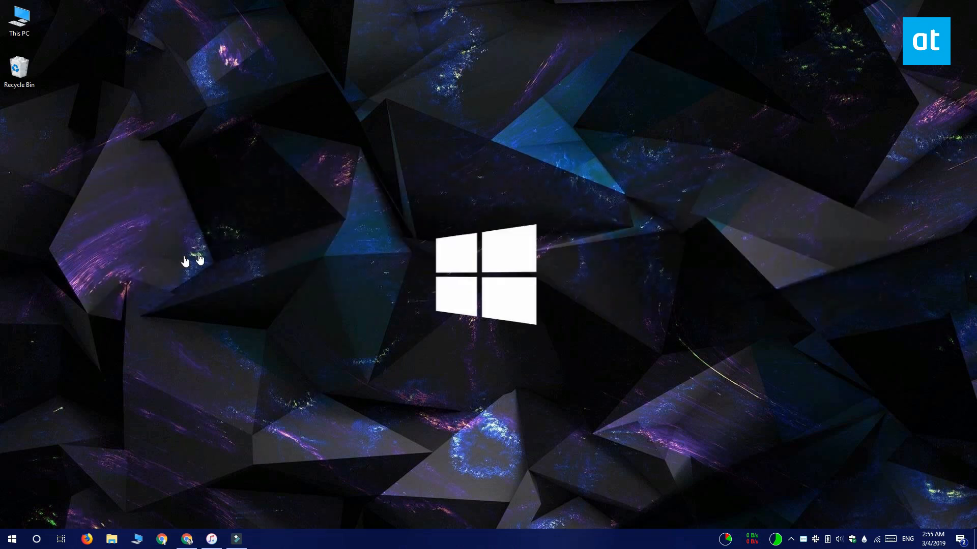
mouse_move(596, 120)
type("ipv")
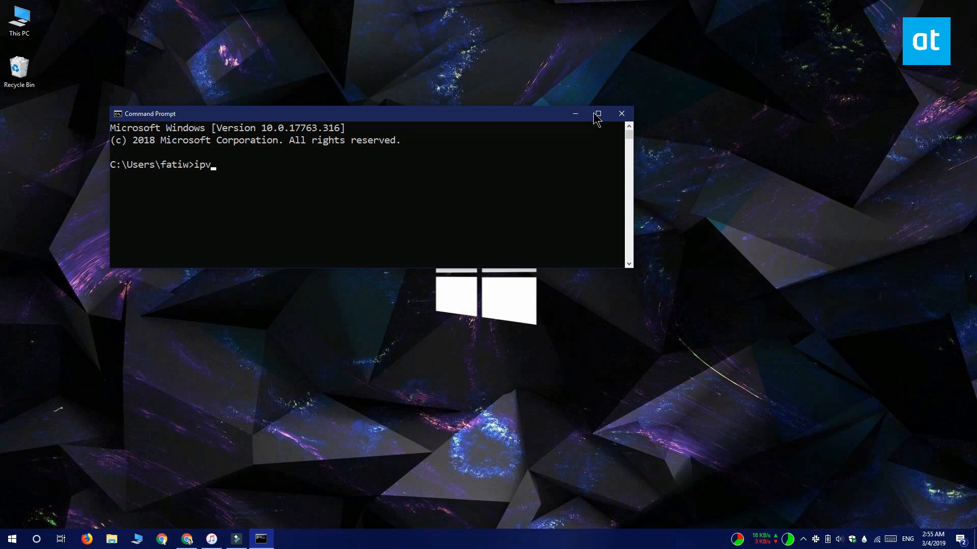
- Run ipconfig to read the PC's IPv4 address 192.168.18.12, then close Command Prompt
key("Return")
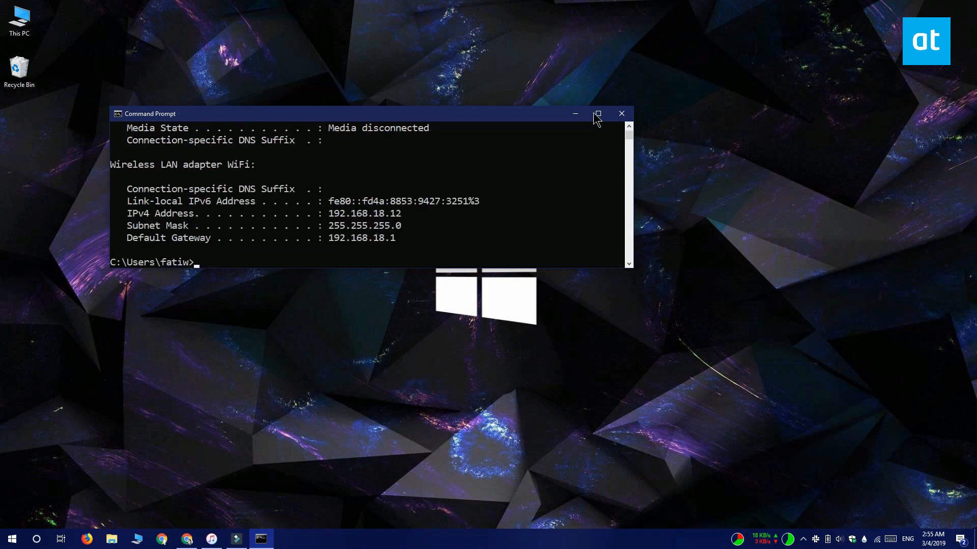
mouse_move(405, 221)
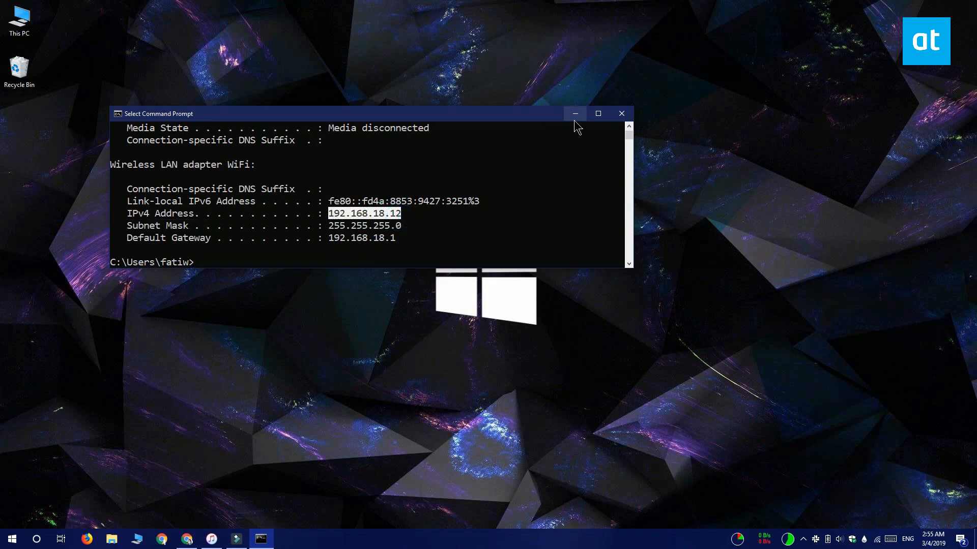
mouse_move(621, 114)
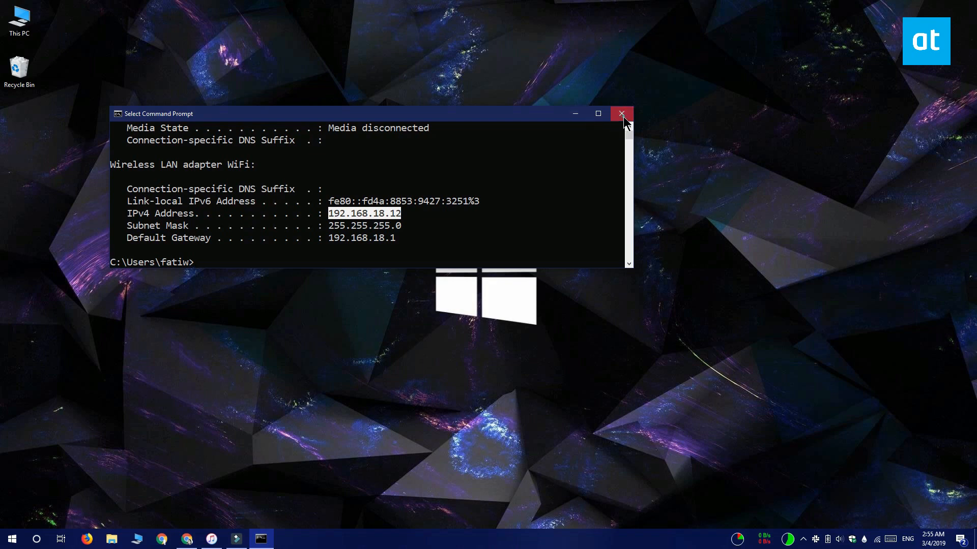
left_click(621, 114)
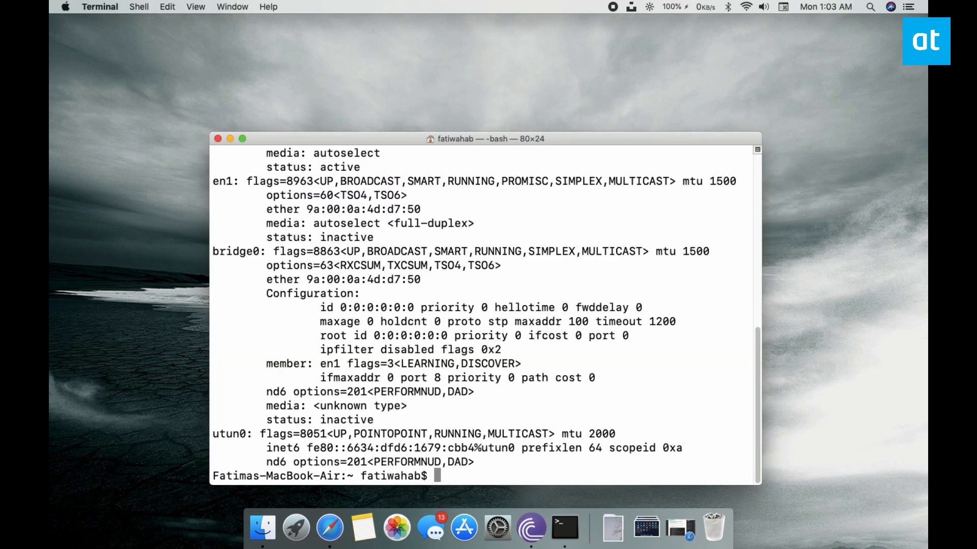
mouse_move(505, 321)
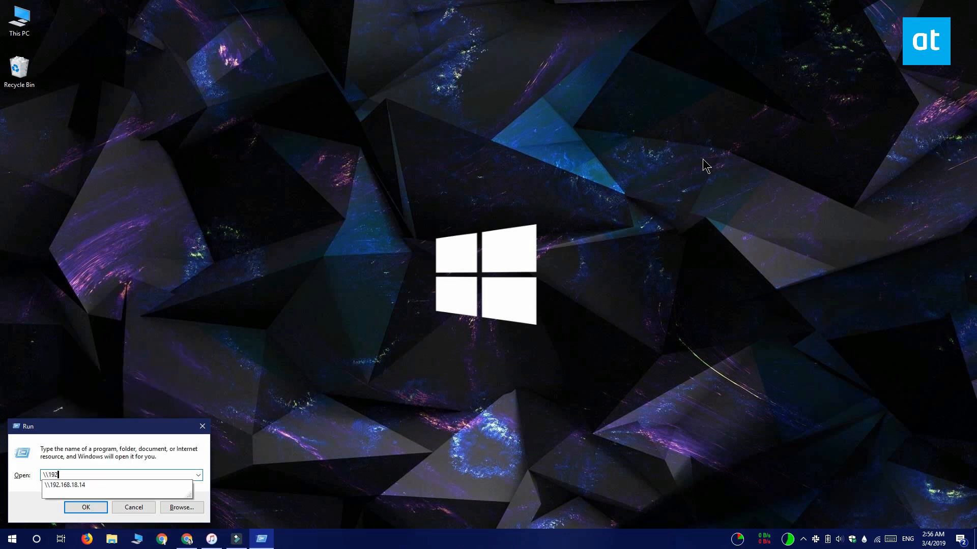
- Launch \\192.168.18.14 from the Run dialog to list the Mac's shared folders
type(".168.")
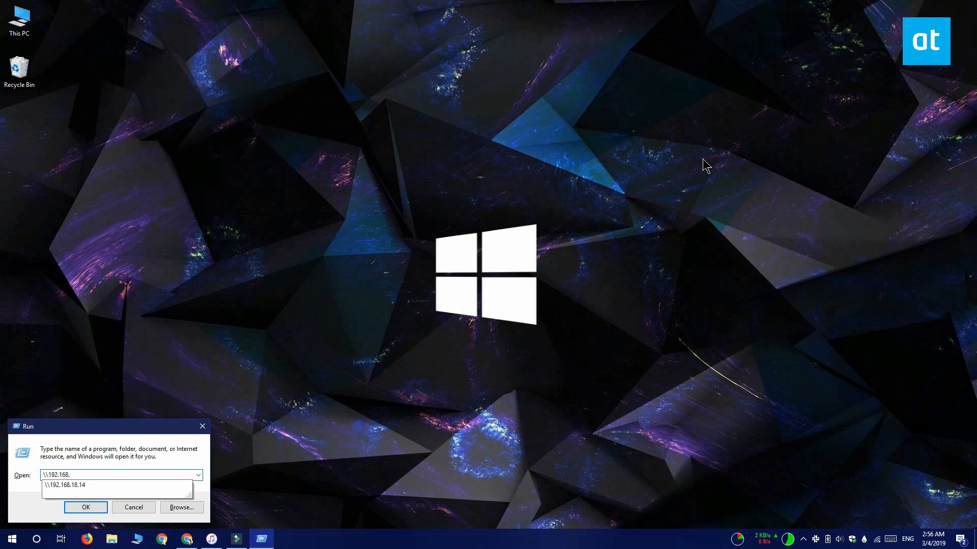
left_click(85, 507)
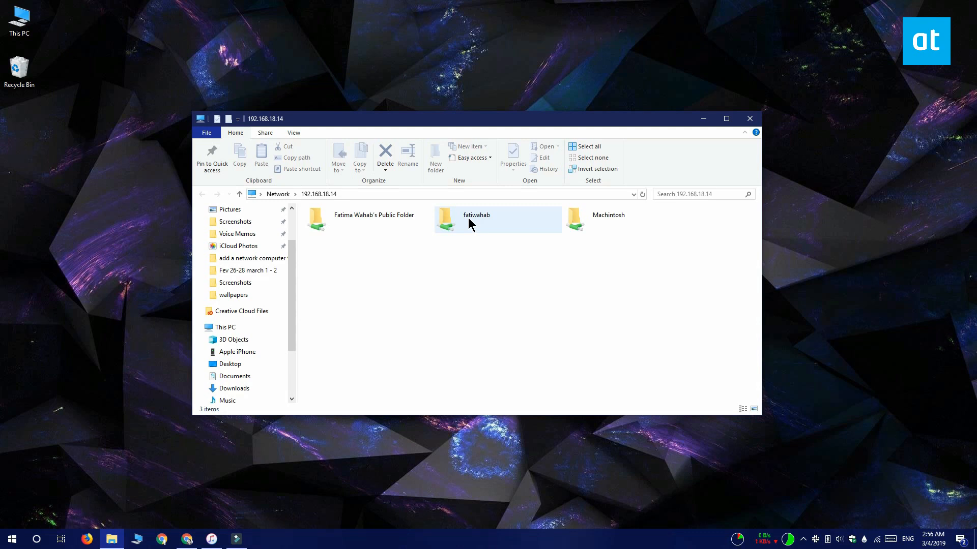
- Browse into the Mac user's Documents > Screenshots share and copy its network path
double_click(477, 219)
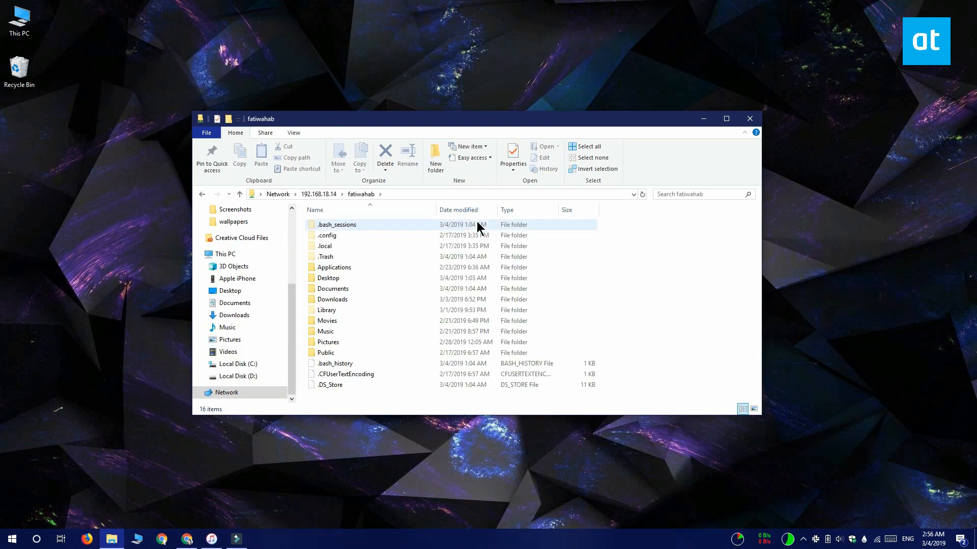
double_click(329, 288)
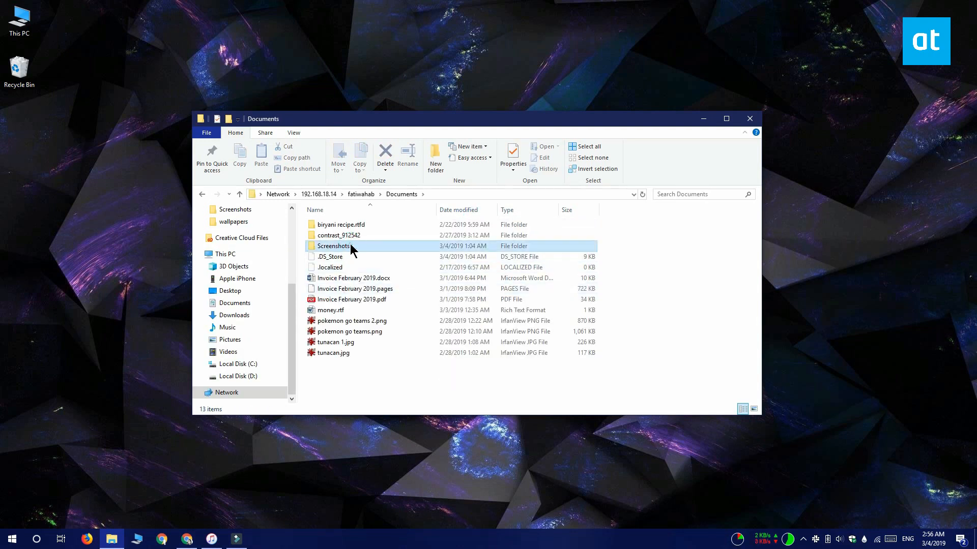
double_click(333, 245)
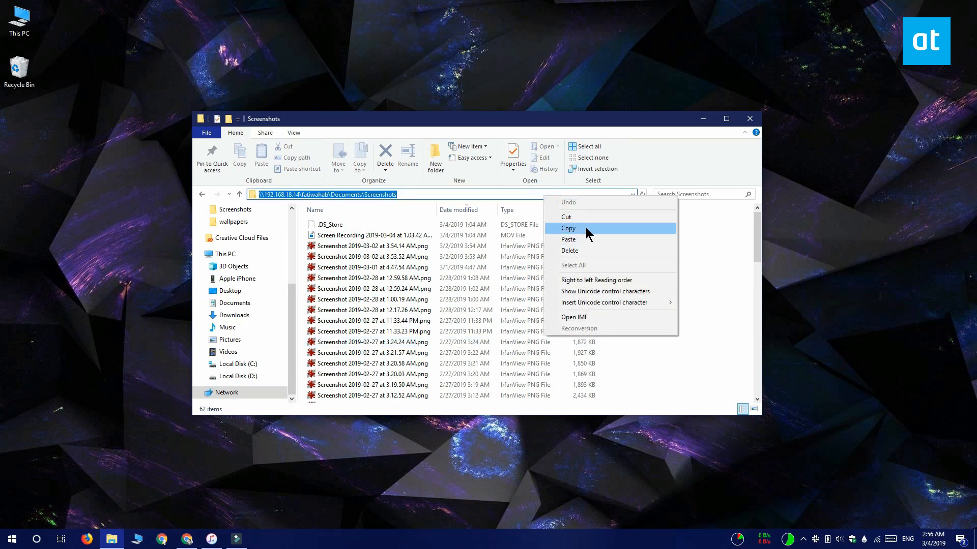
left_click(567, 228)
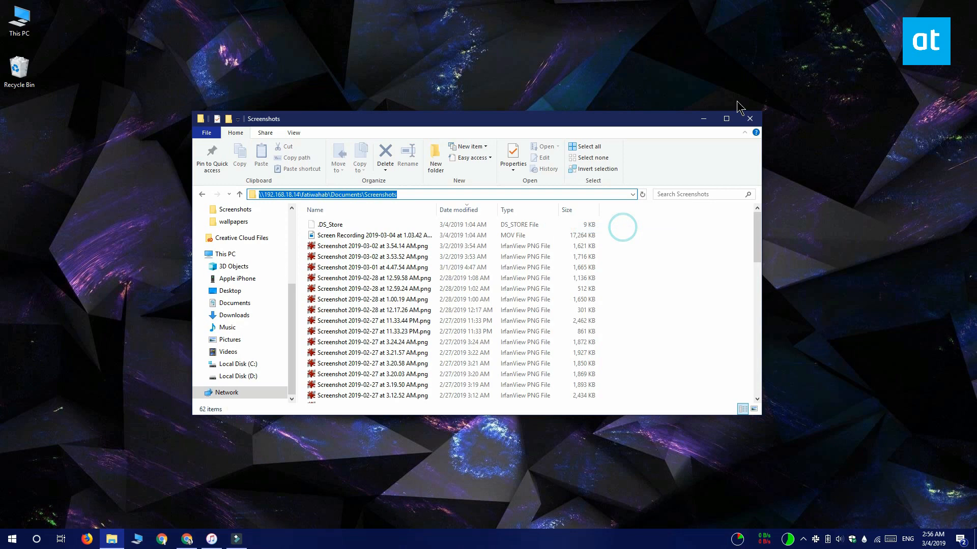
- From This PC, launch the Add Network Location wizard
left_click(750, 118)
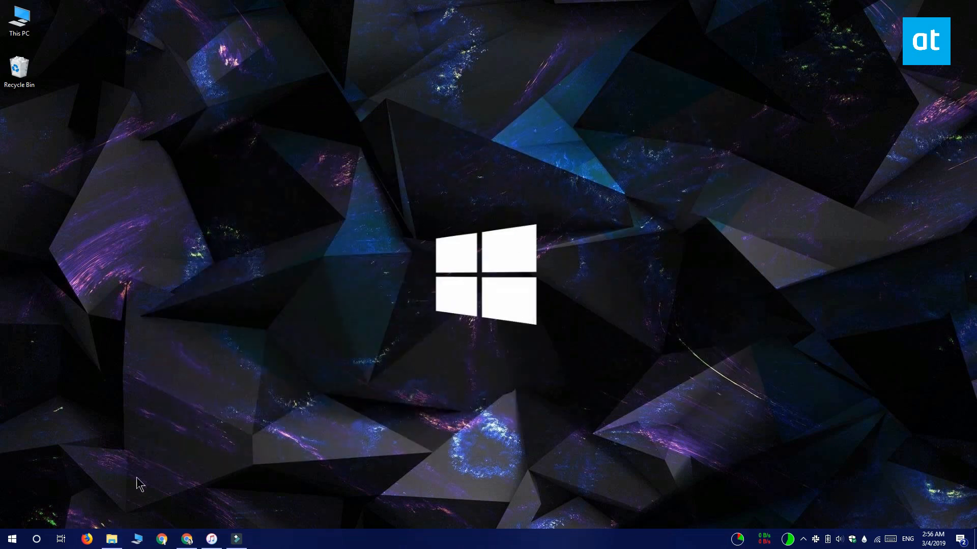
mouse_move(538, 274)
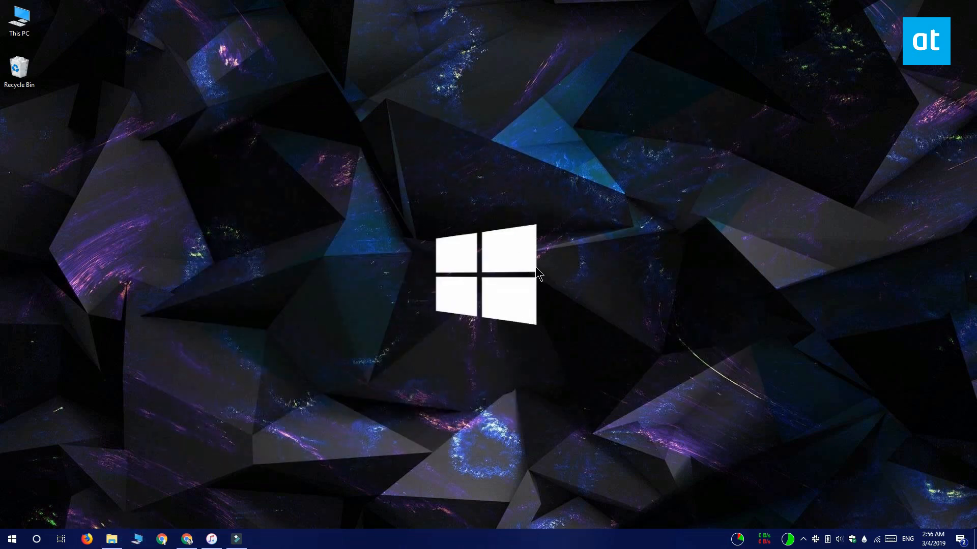
left_click(111, 539)
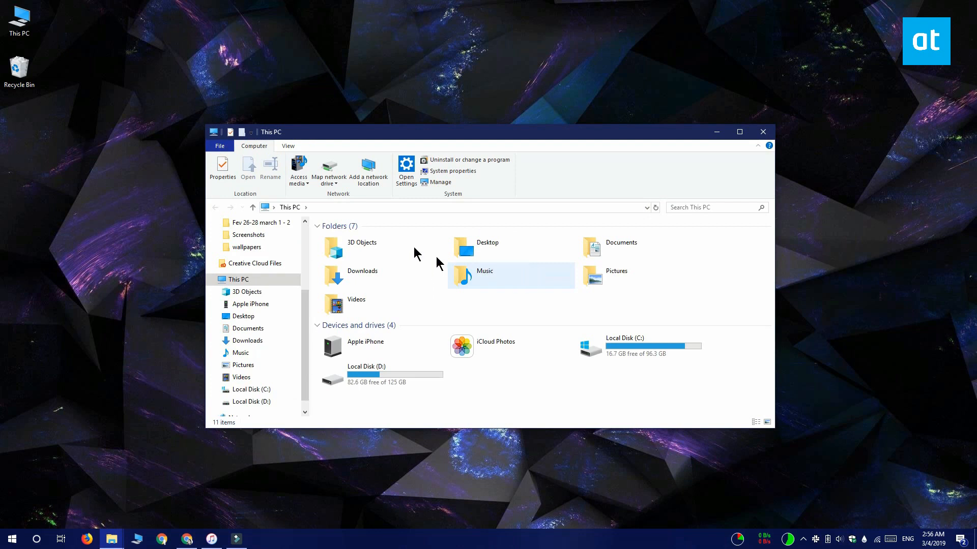
left_click(367, 171)
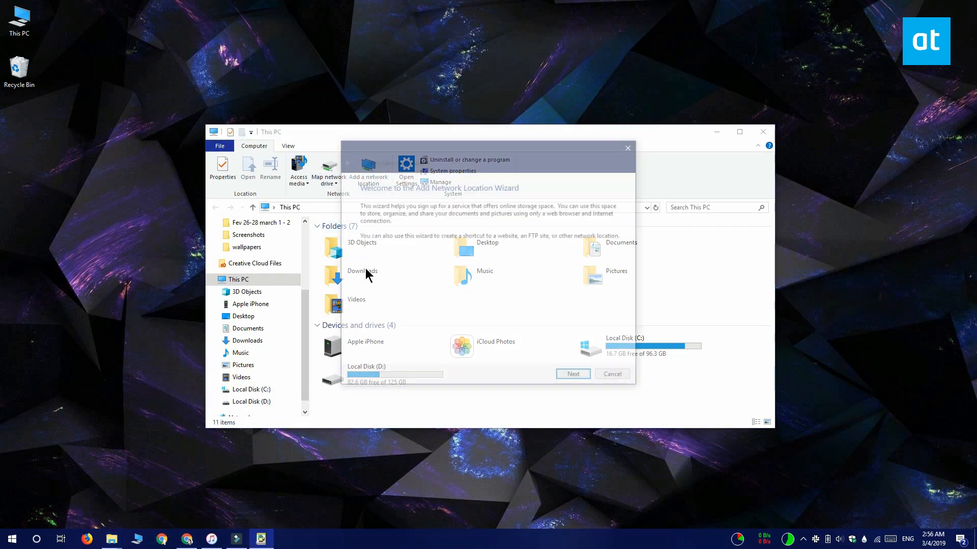
- Choose a custom network location and give it the pasted Screenshots folder address
left_click(572, 373)
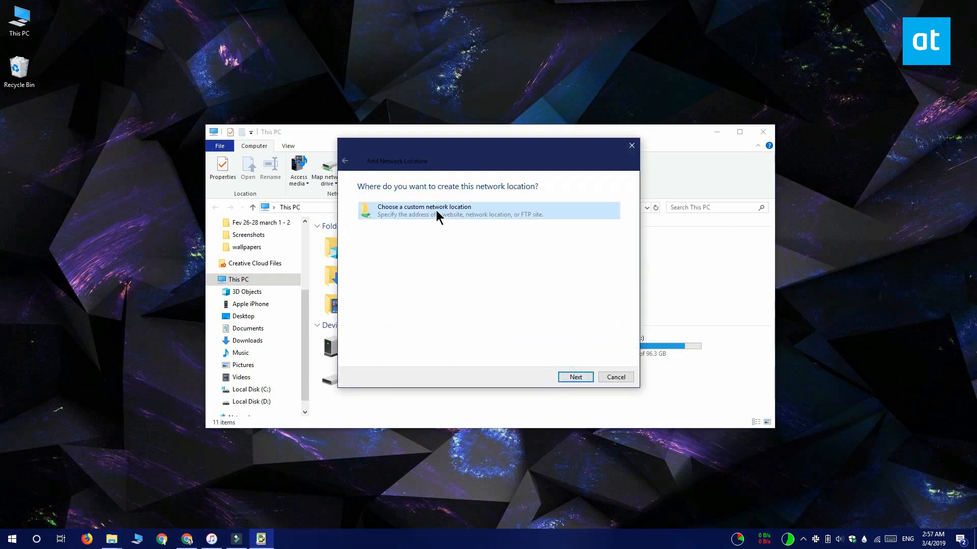
mouse_move(575, 377)
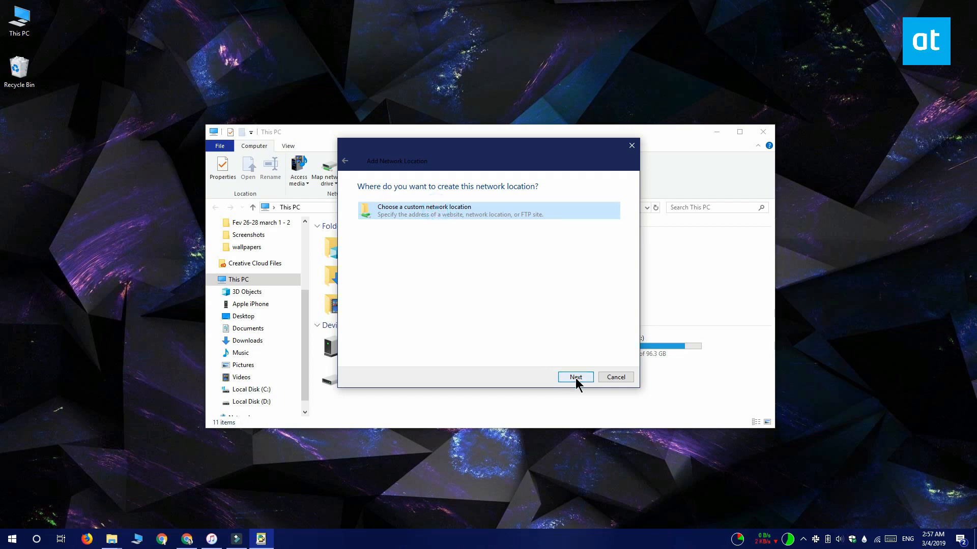
left_click(574, 376)
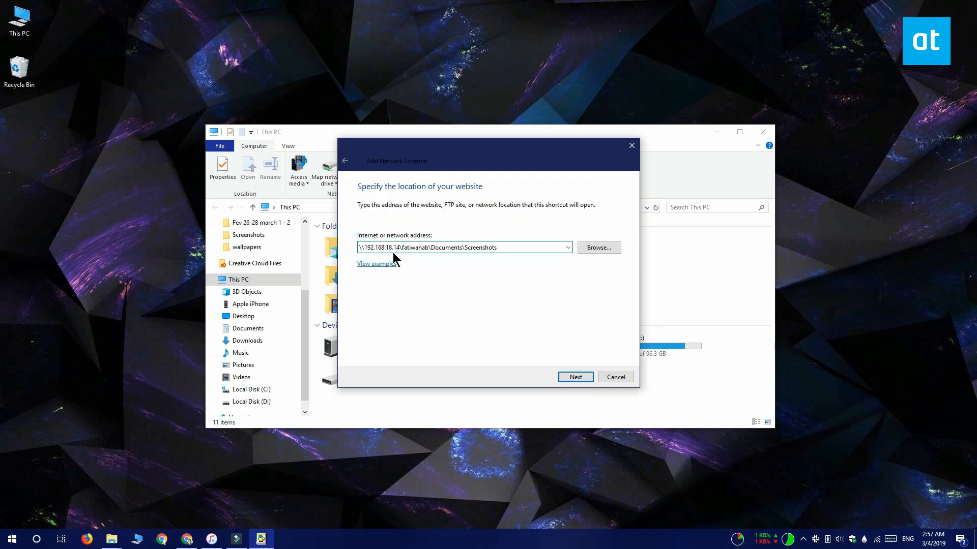
left_click(498, 247)
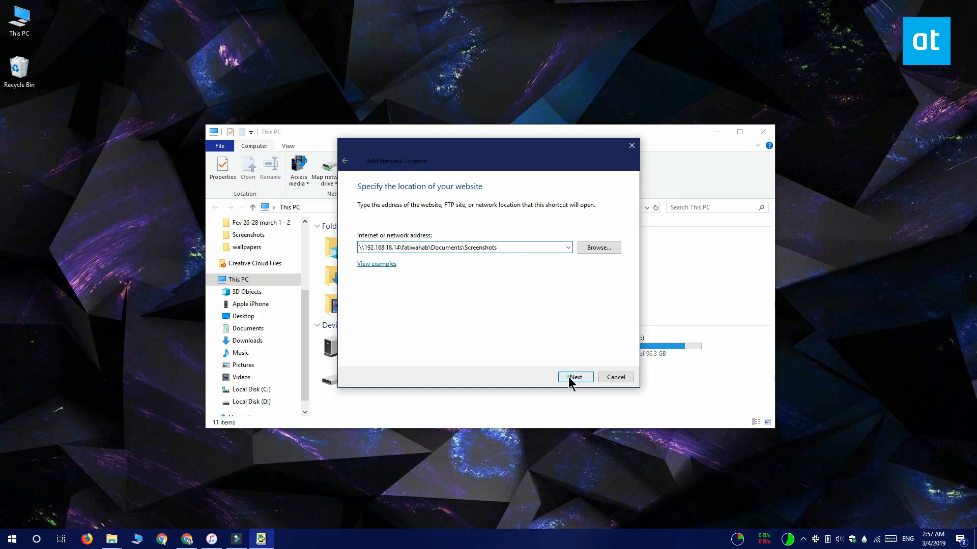
left_click(574, 376)
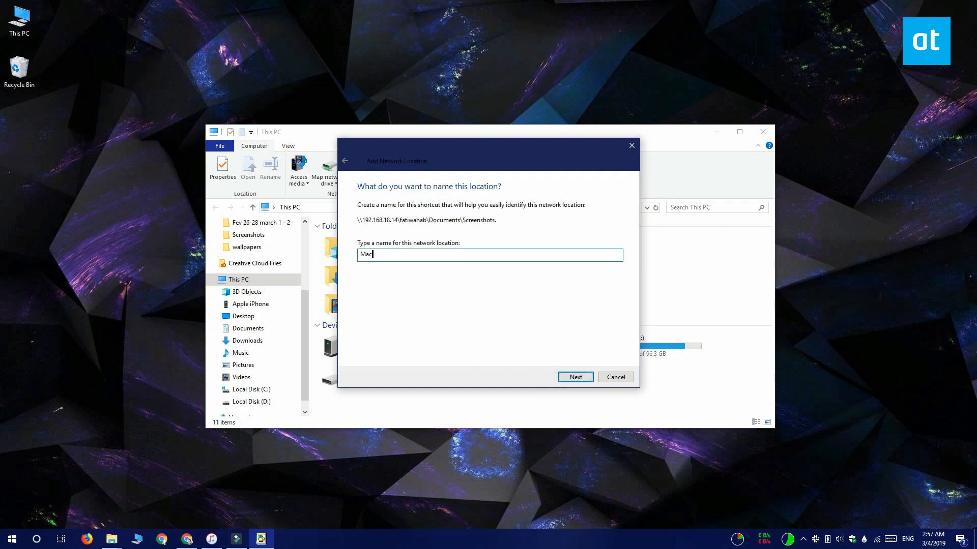
- Name the network location 'Mac Screenshots'
type("Screeb")
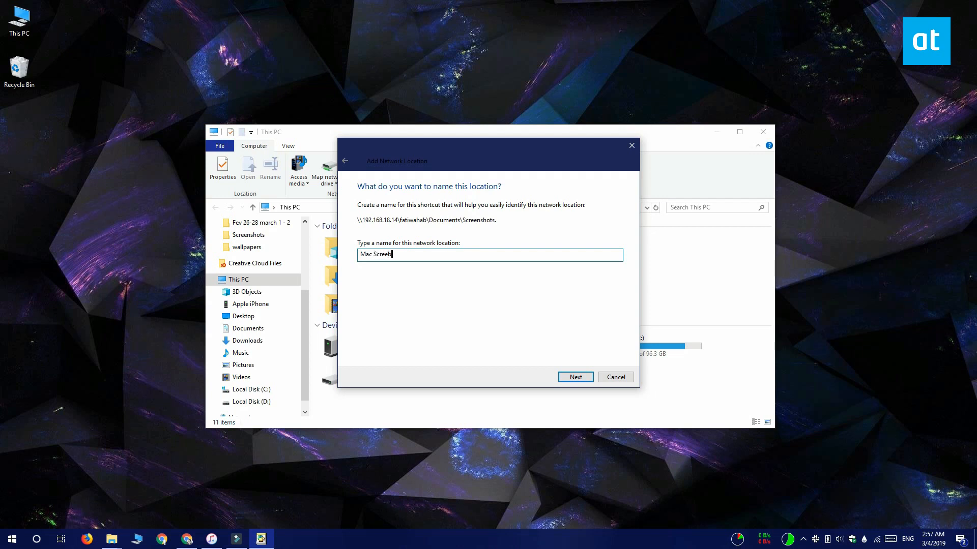
type("nshots")
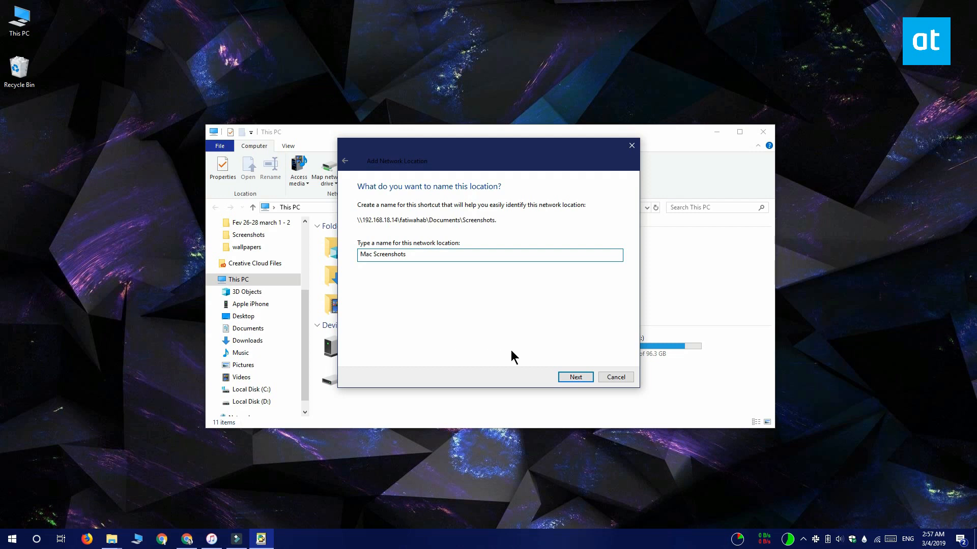
left_click(574, 377)
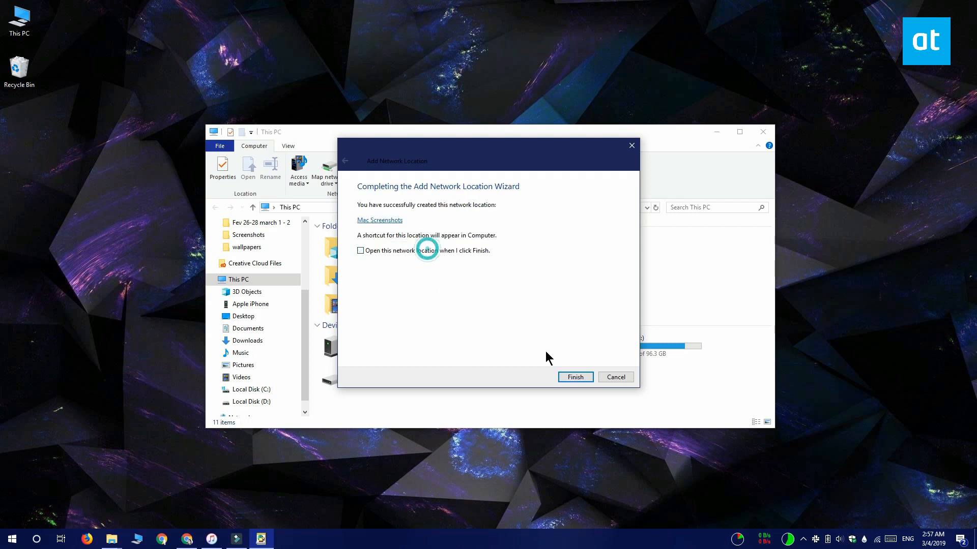
- Finish the wizard and verify Mac Screenshots under Network locations lists the Mac's screenshots
left_click(573, 377)
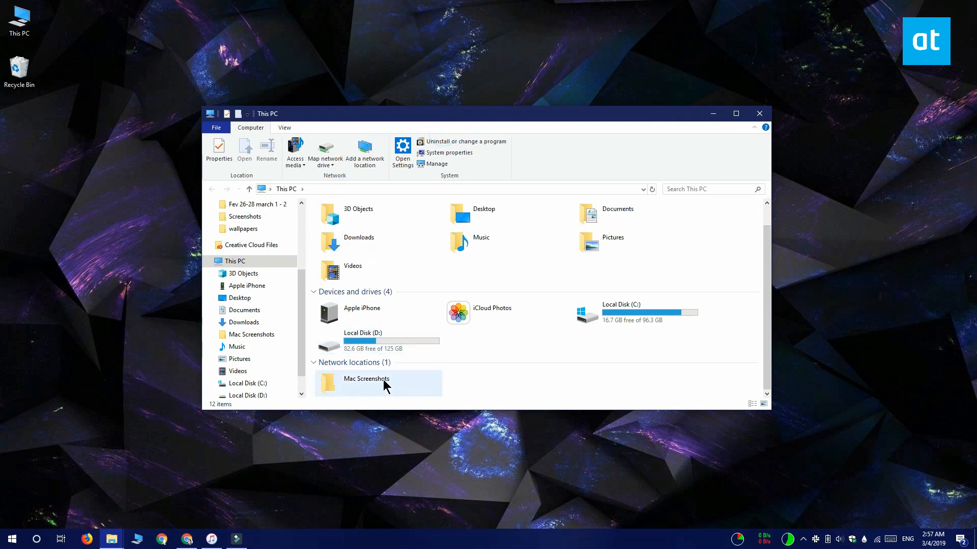
double_click(365, 384)
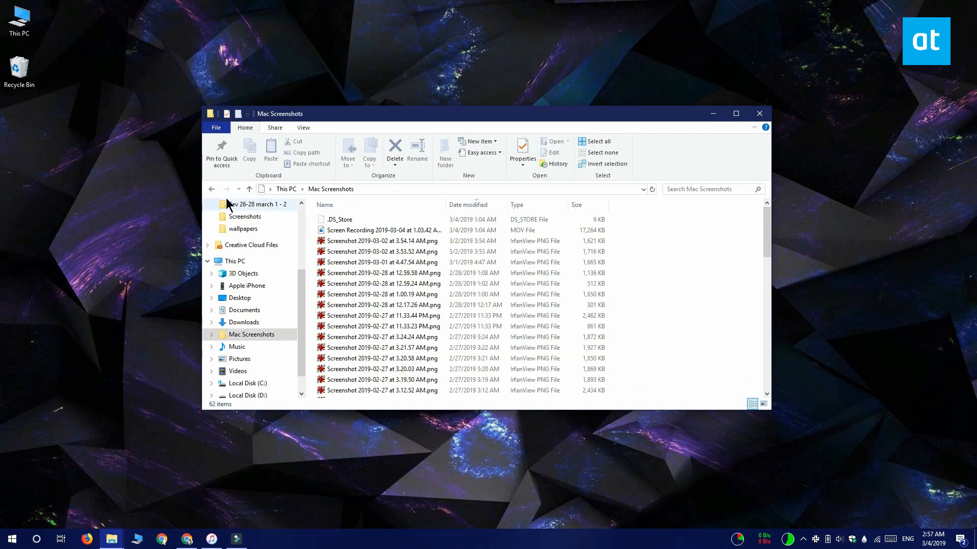
right_click(367, 384)
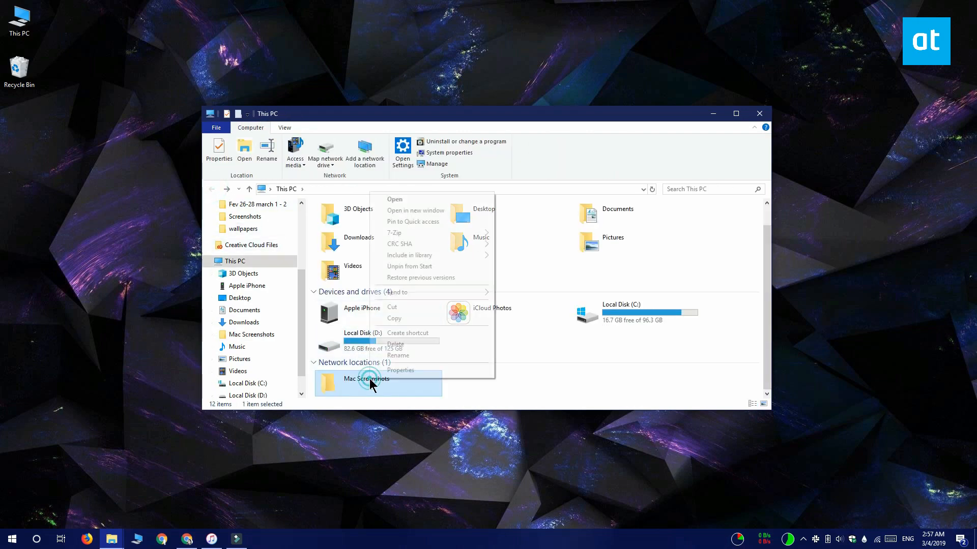